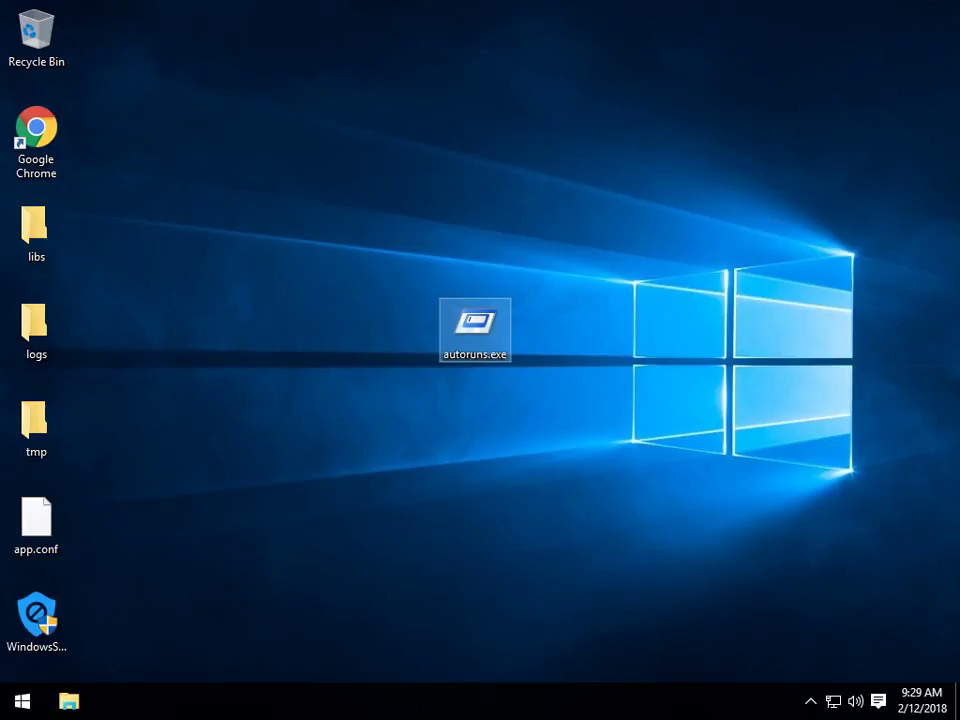
- Launch autoruns.exe from the desktop and let the Everything list of startup entries load
double_click(476, 322)
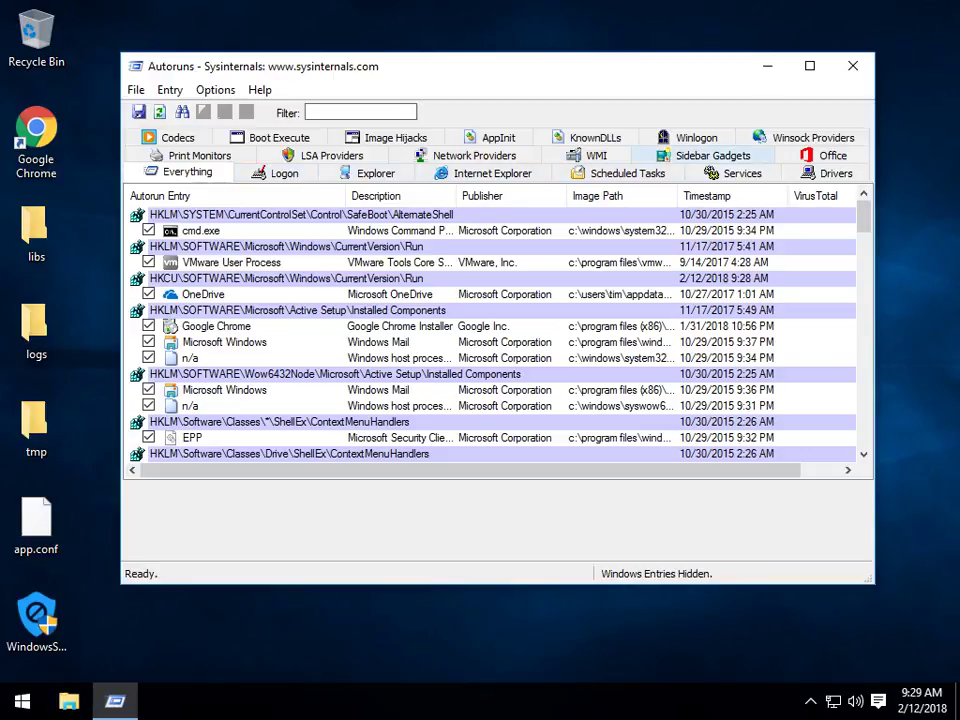
- Show the Sidebar Gadgets category, which has no startup entries
left_click(740, 156)
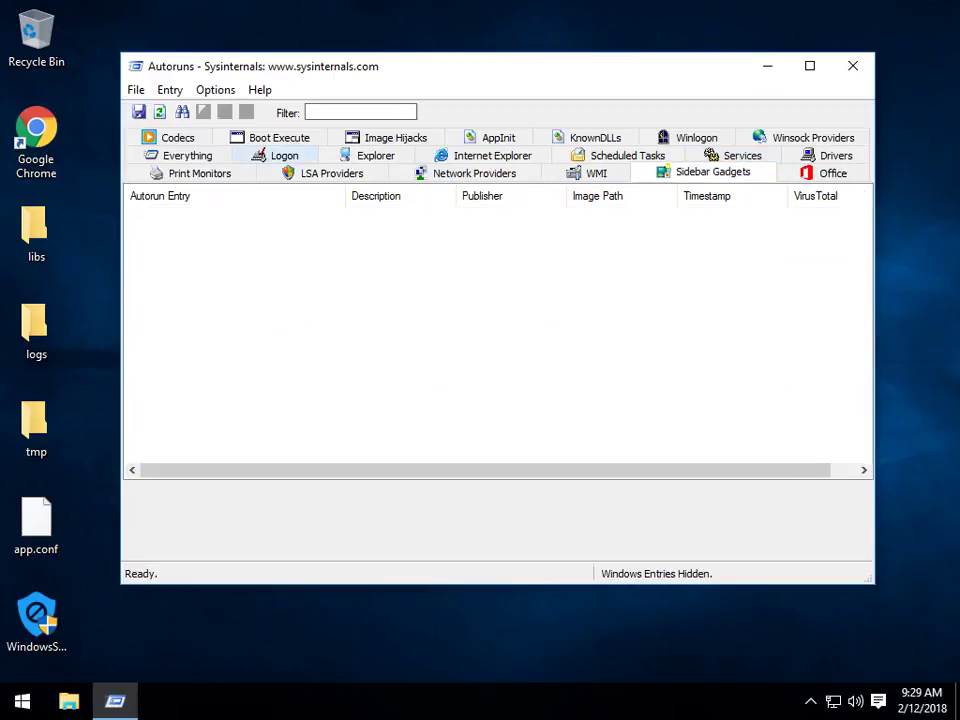
left_click(332, 172)
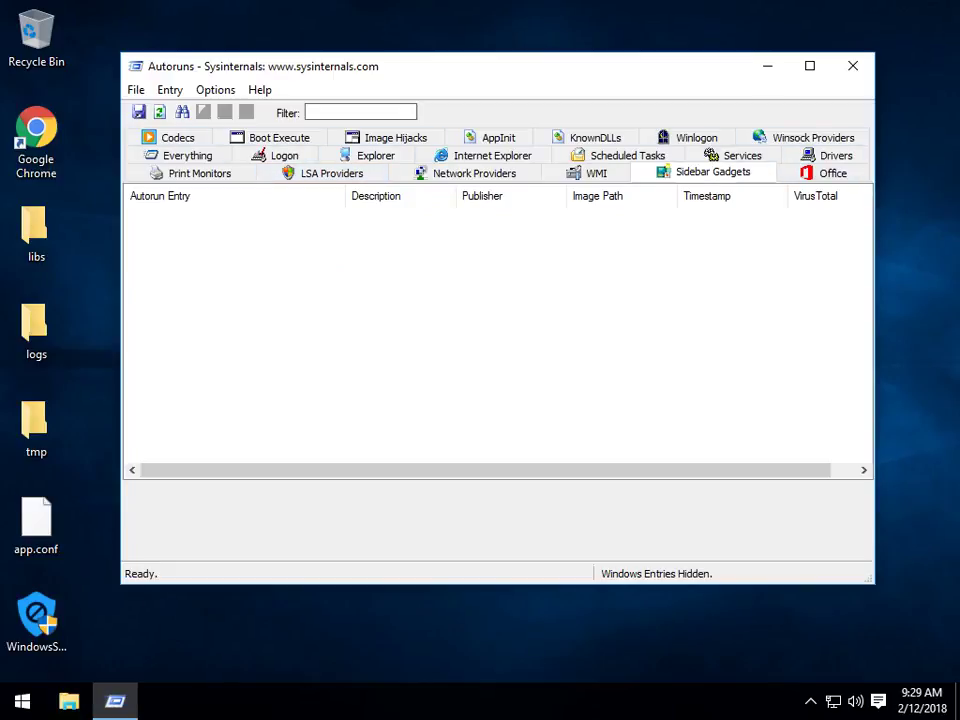
left_click(36, 140)
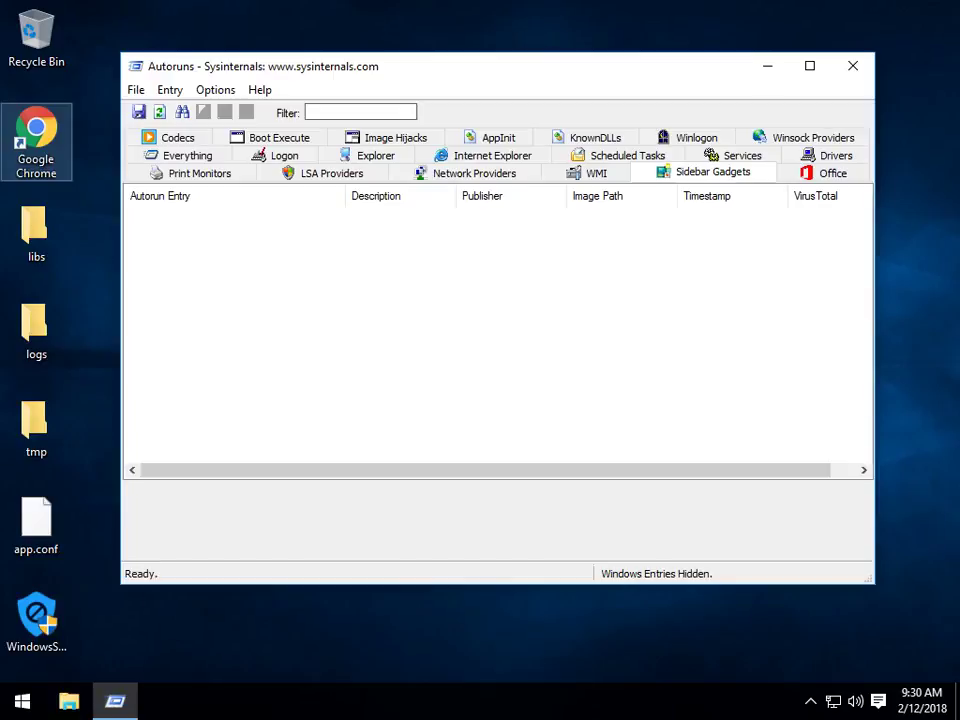
- Show the Services category and bring up the actions for the googleupdate service entry
left_click(740, 156)
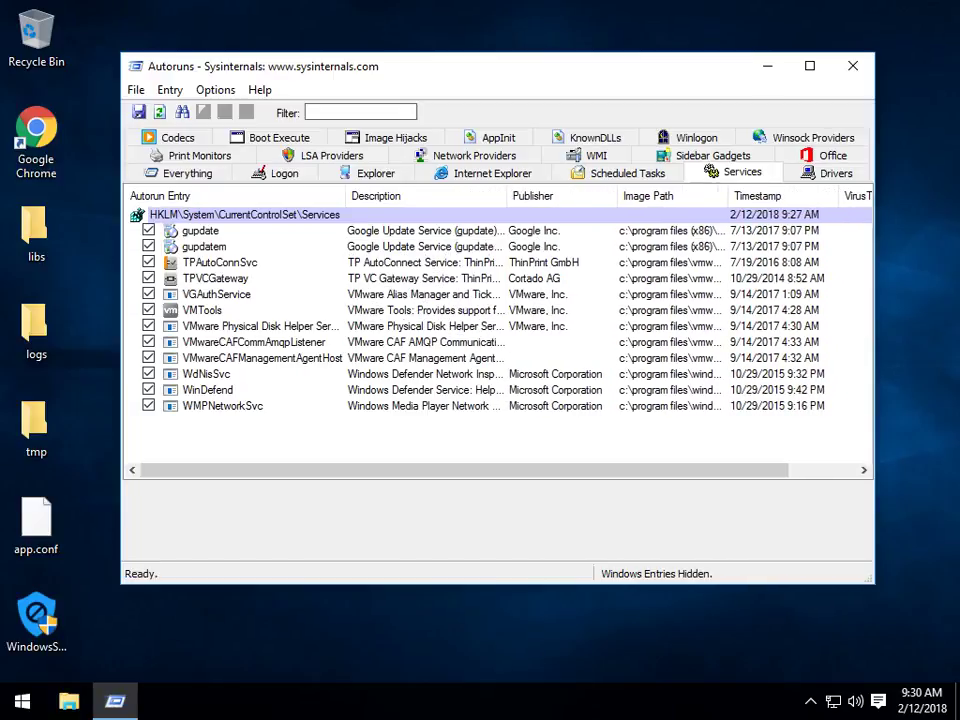
mouse_move(204, 248)
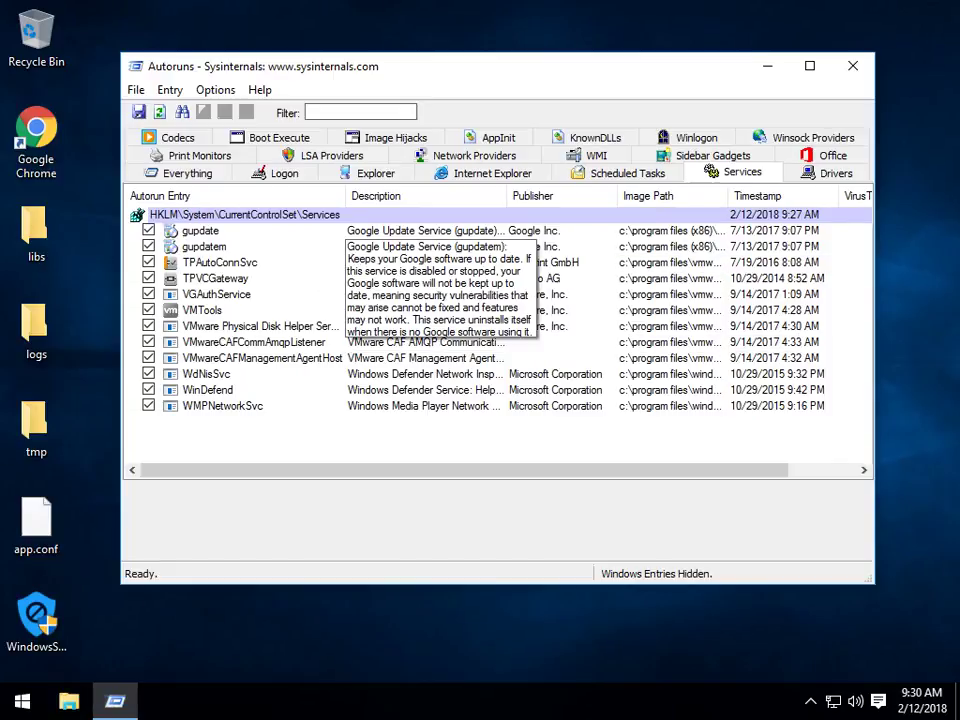
right_click(244, 214)
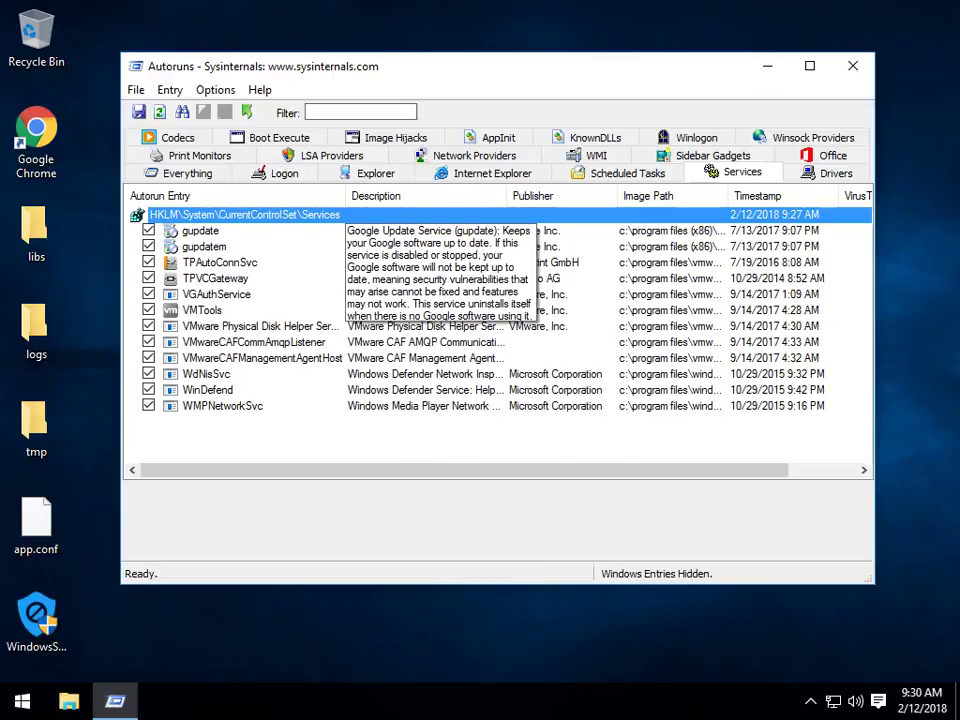
right_click(200, 232)
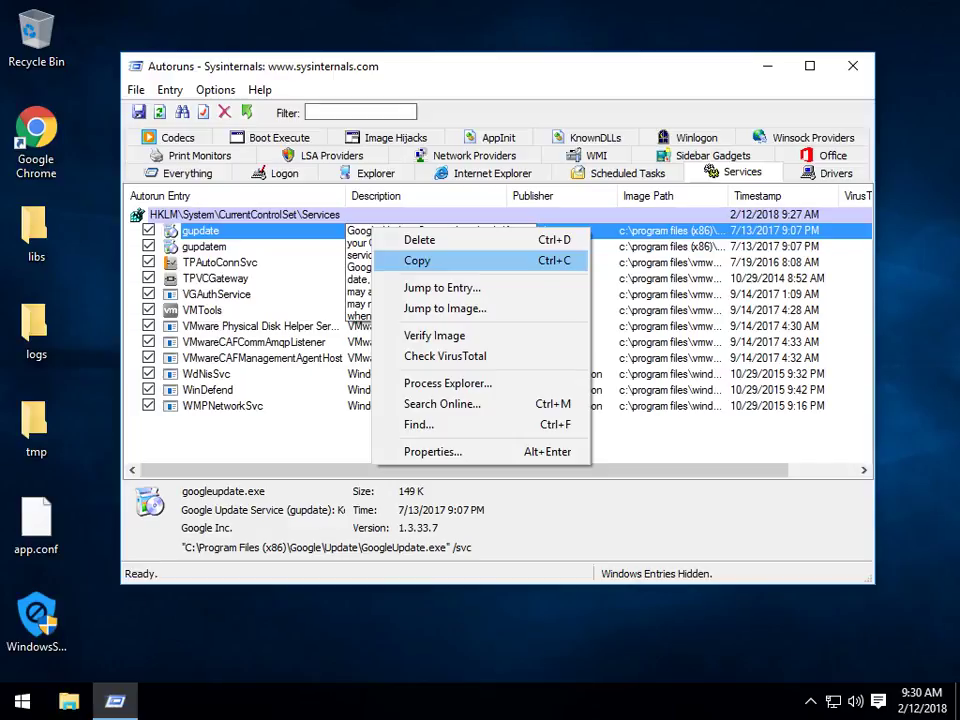
mouse_move(448, 384)
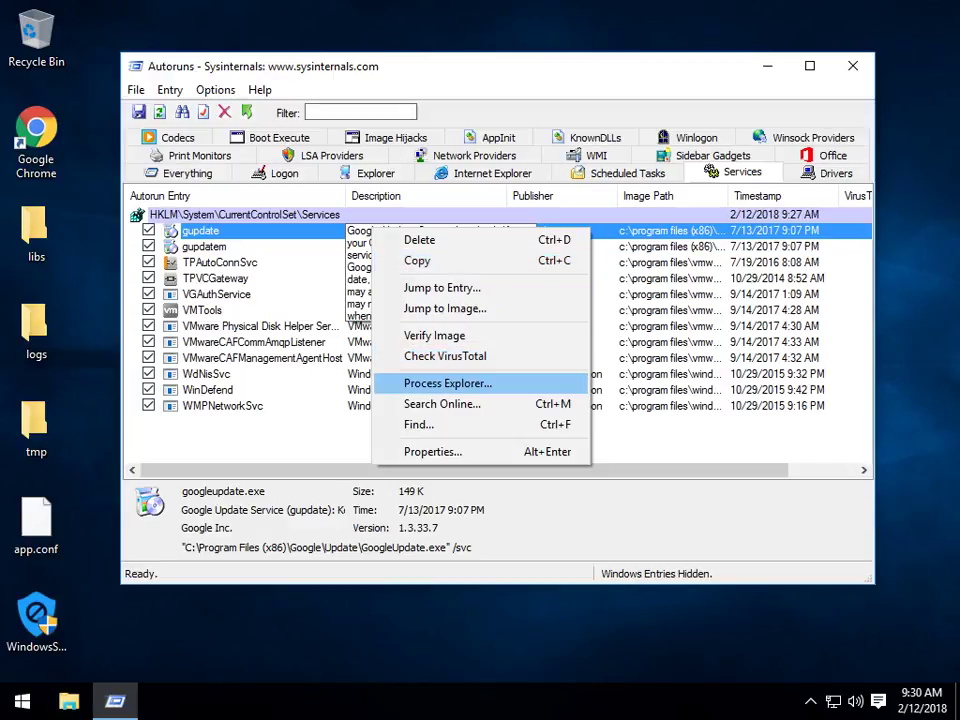
mouse_move(448, 424)
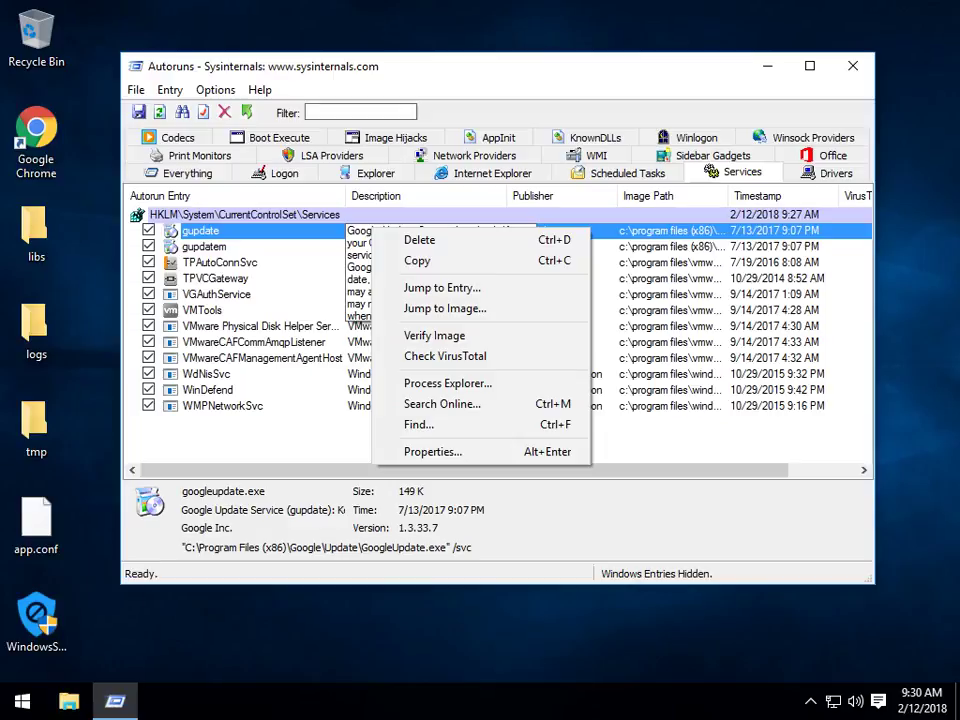
mouse_move(448, 384)
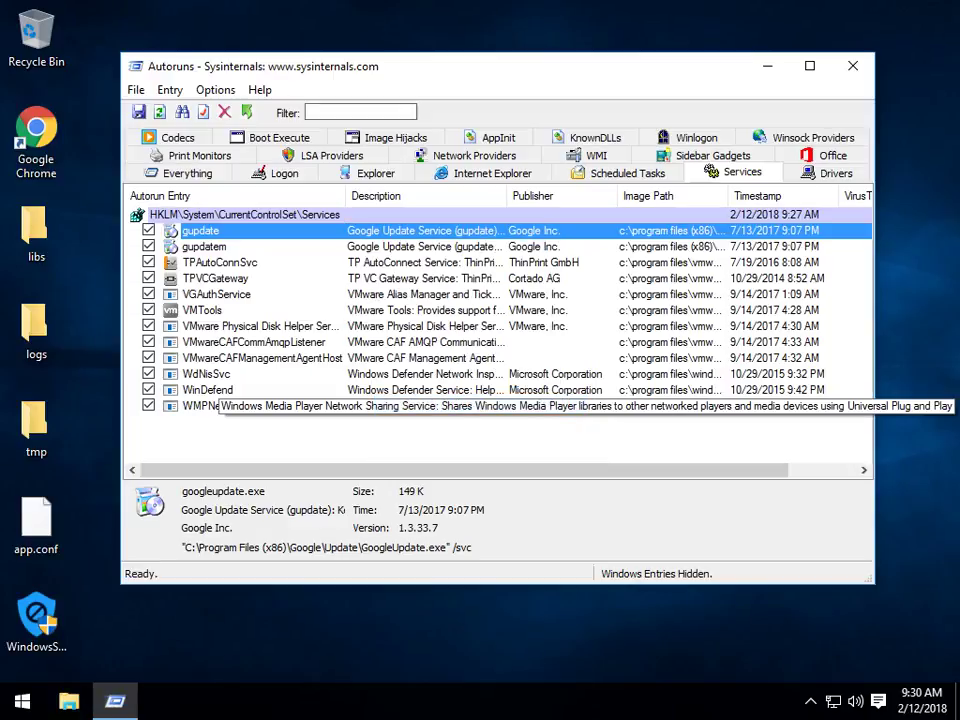
- Search online for googleupdate.exe and read through the Google results in Chrome
left_click(160, 700)
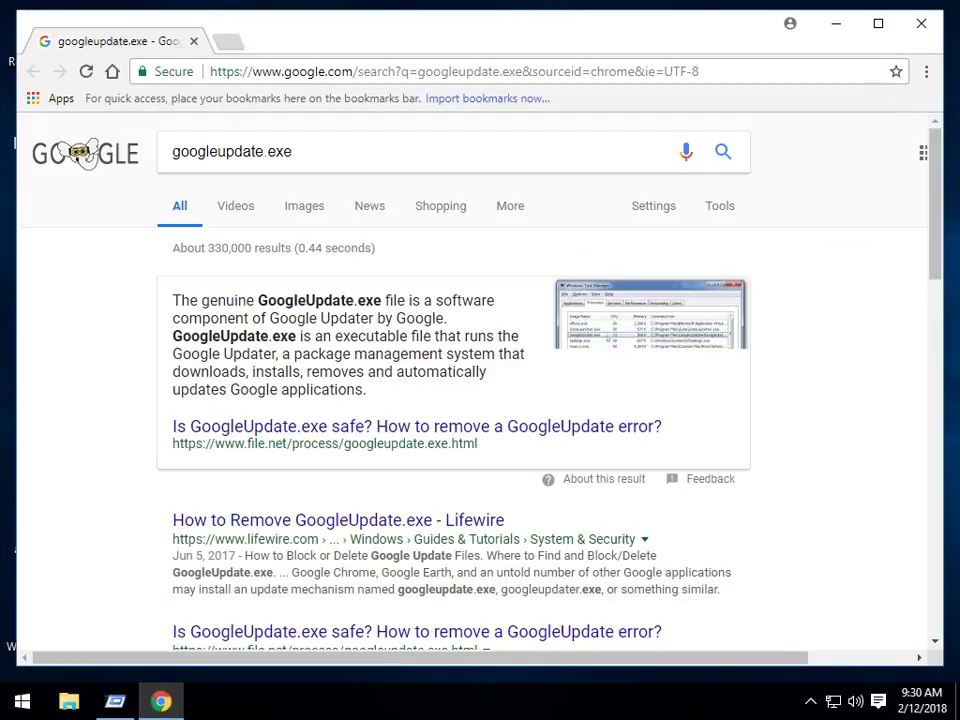
scroll("down", 3)
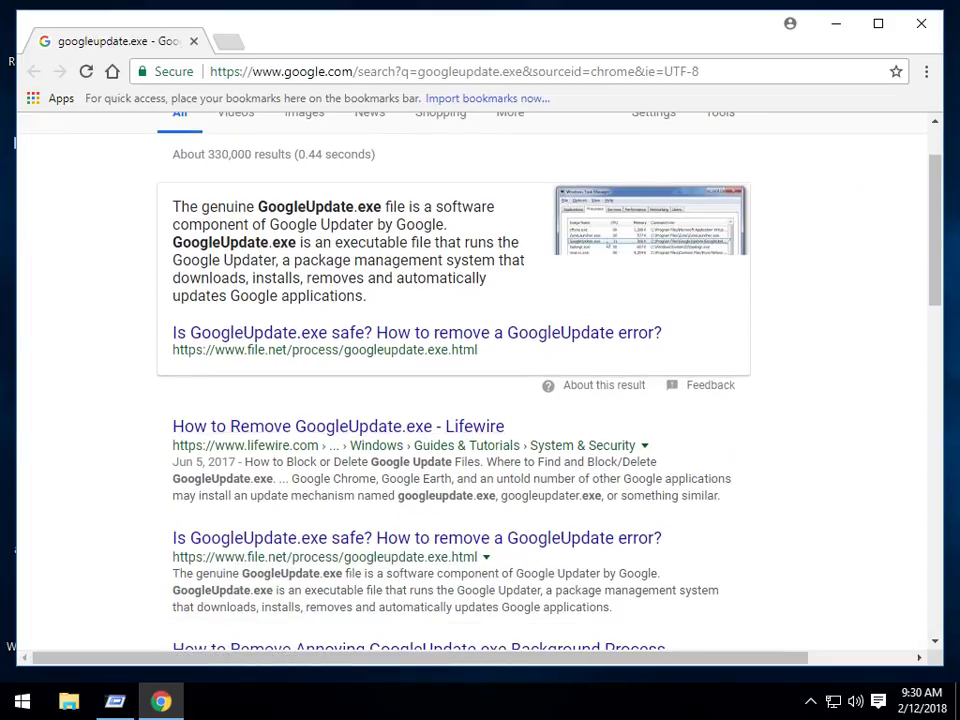
scroll("up", 3)
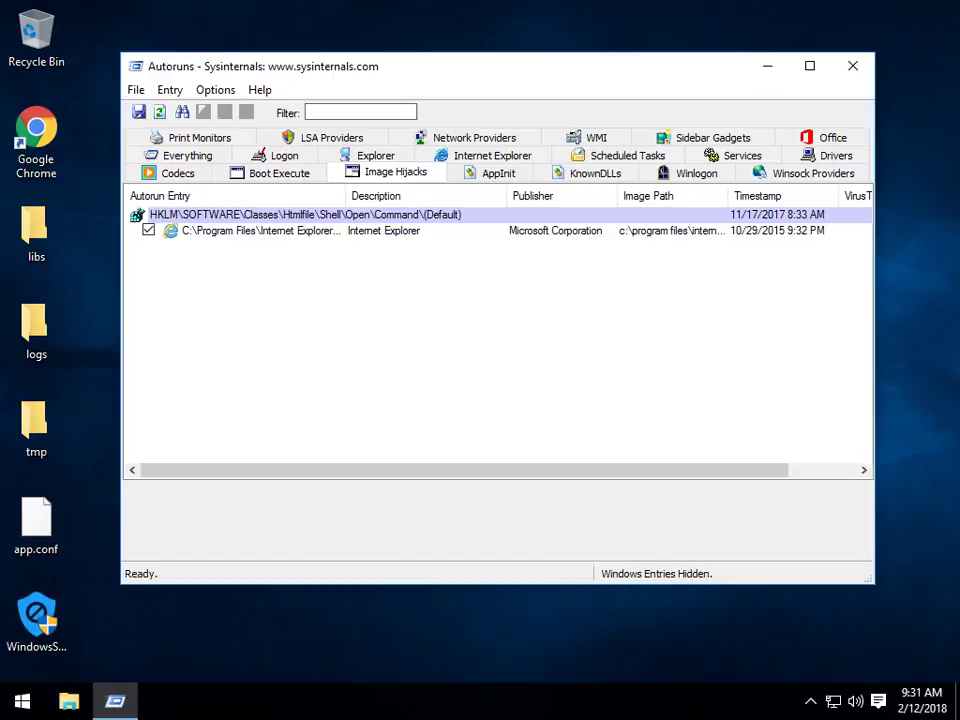
- Review the Winlogon, Winsock Providers and Drivers categories and bring up the e1iexpress driver's actions
left_click(696, 172)
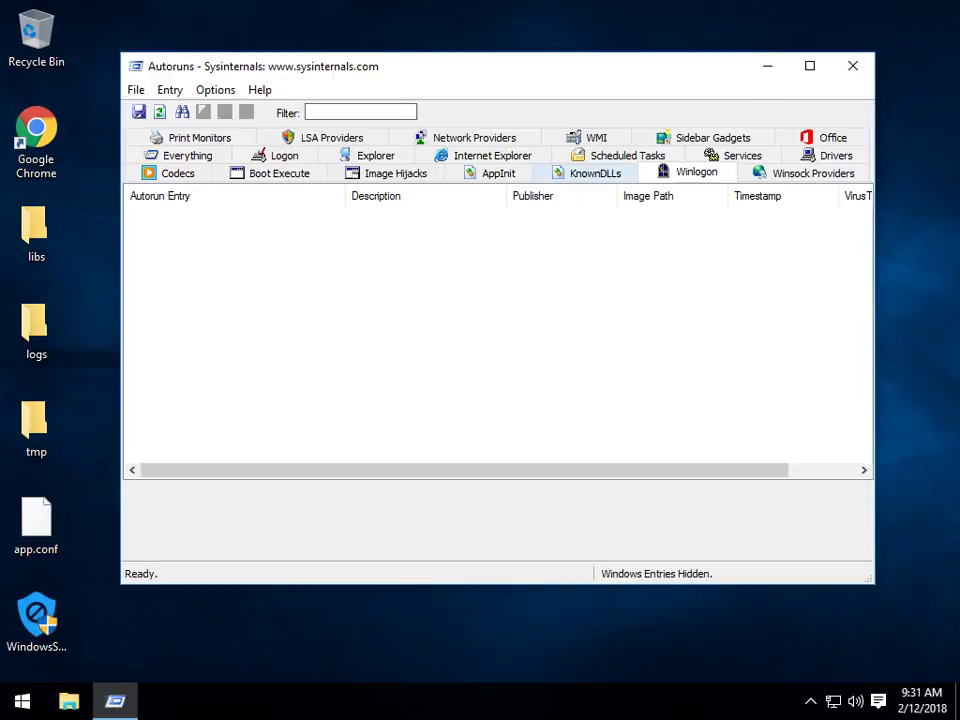
left_click(812, 172)
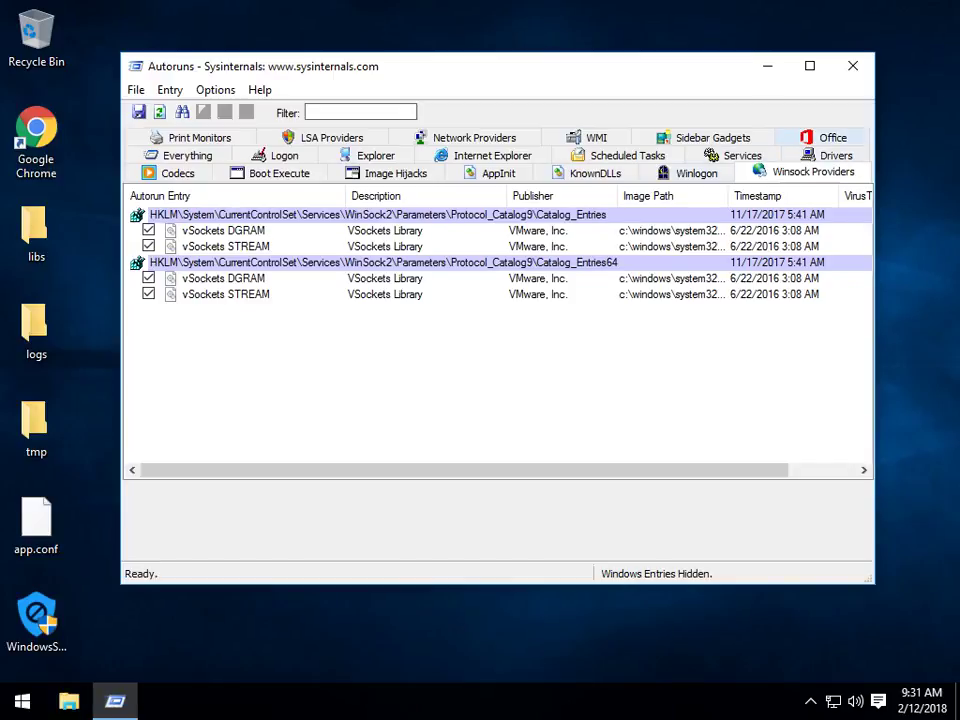
left_click(836, 172)
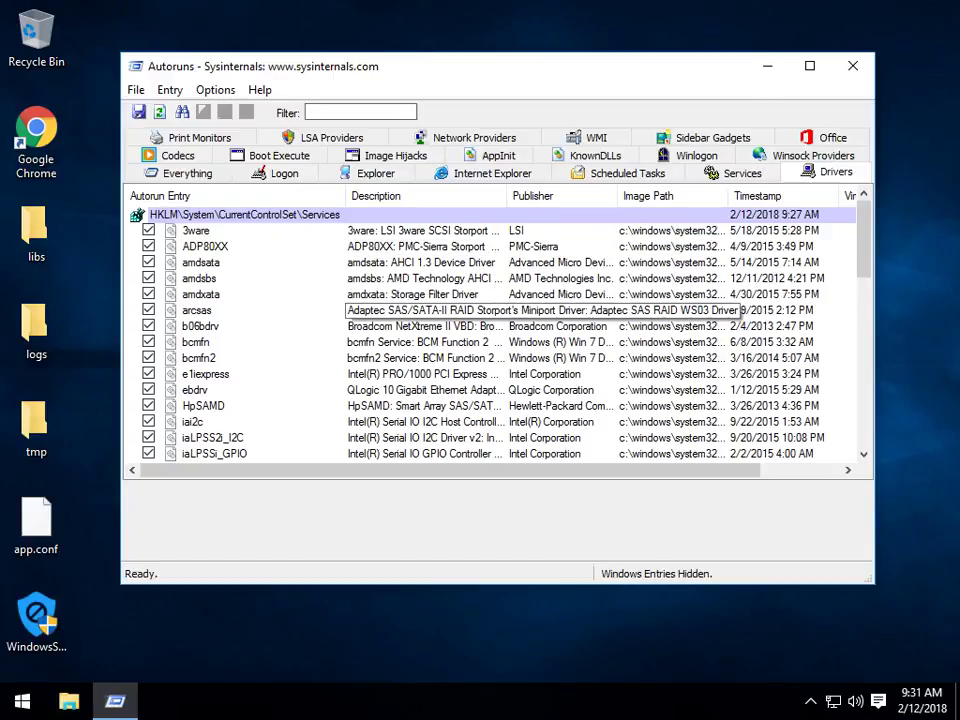
left_click(204, 374)
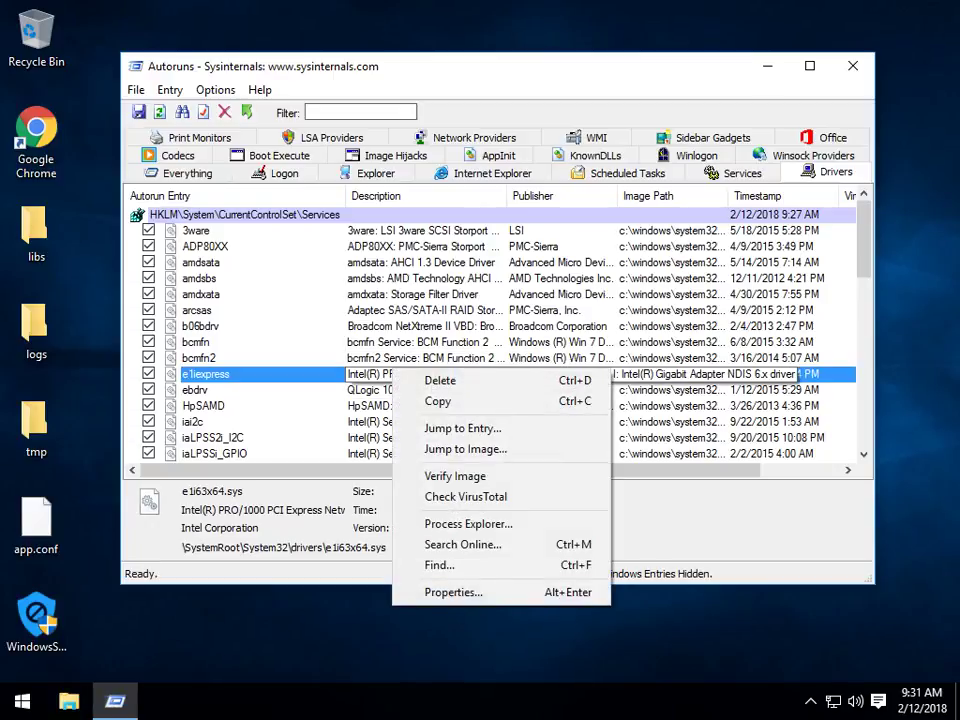
- Search online for the e1iexpress driver file e1i63x64.sys and look through the Google results
left_click(462, 544)
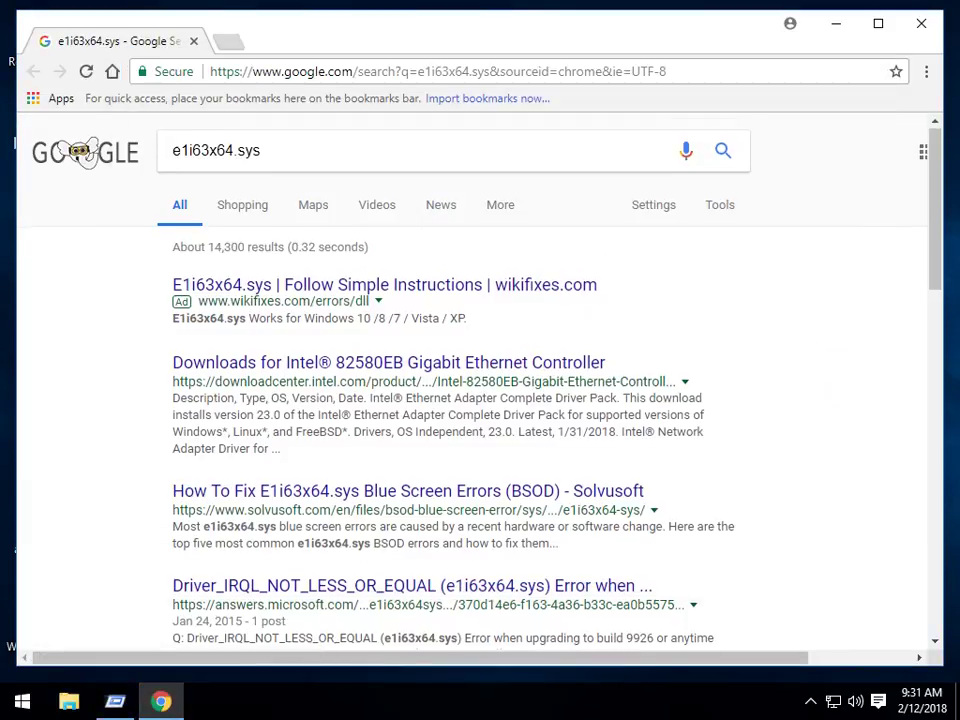
scroll("down", 3)
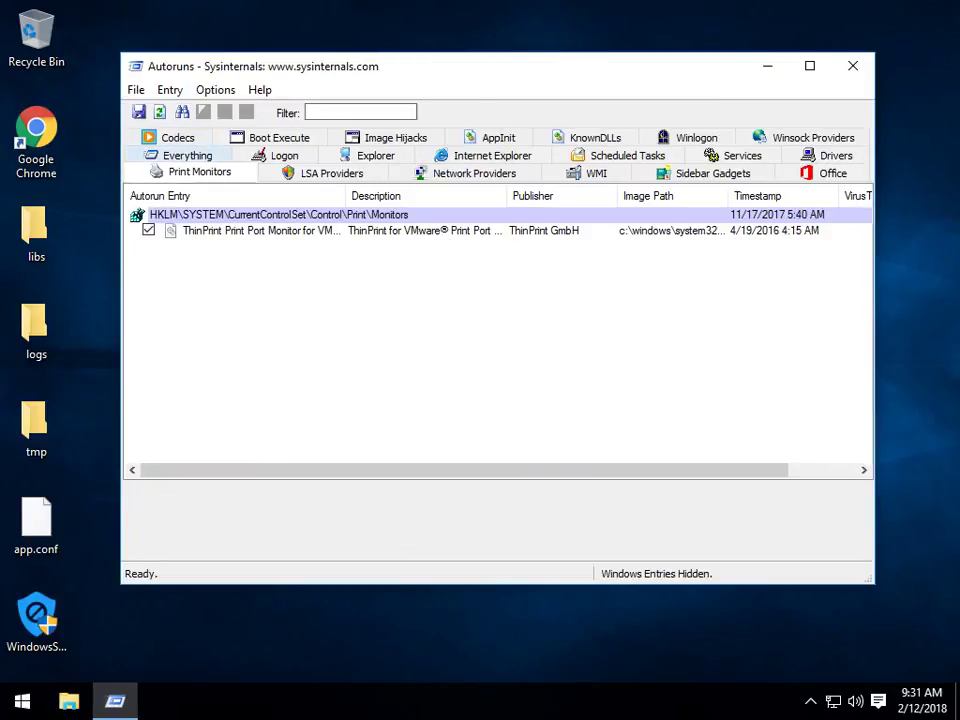
- Show the Everything list and browse down to the flagged NetTrace GatherNetworkInfo scheduled task
left_click(284, 172)
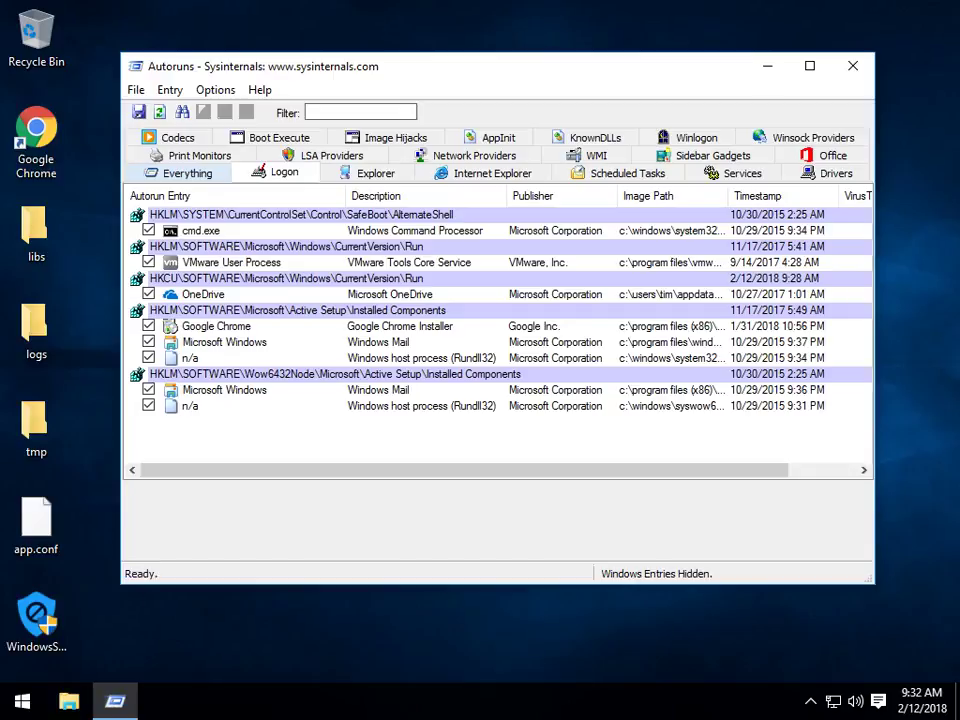
scroll("down", 3)
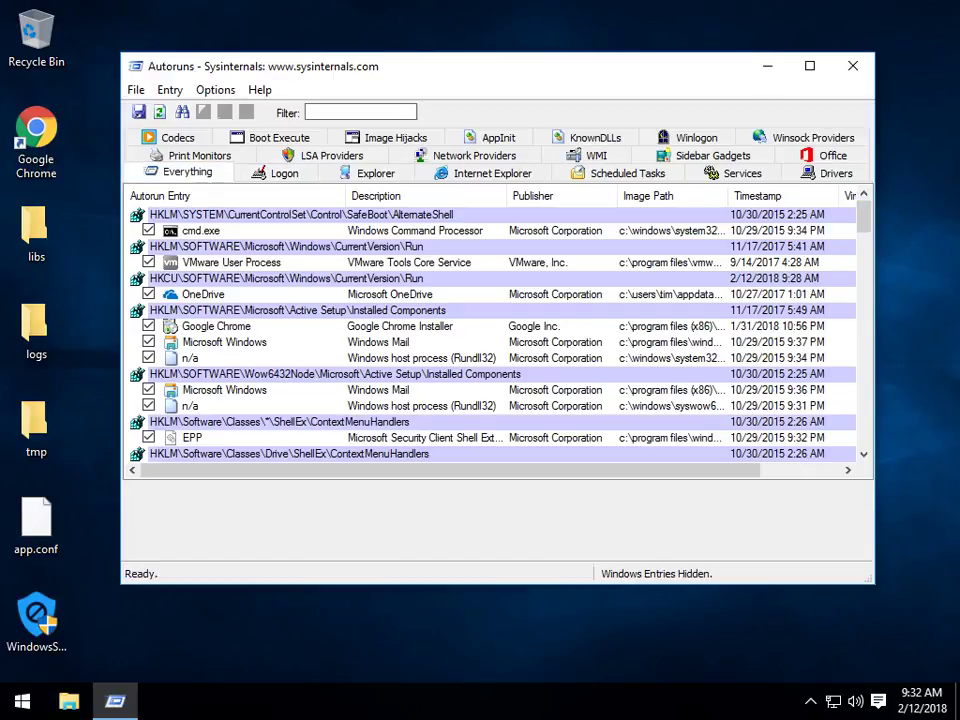
scroll("down", 3)
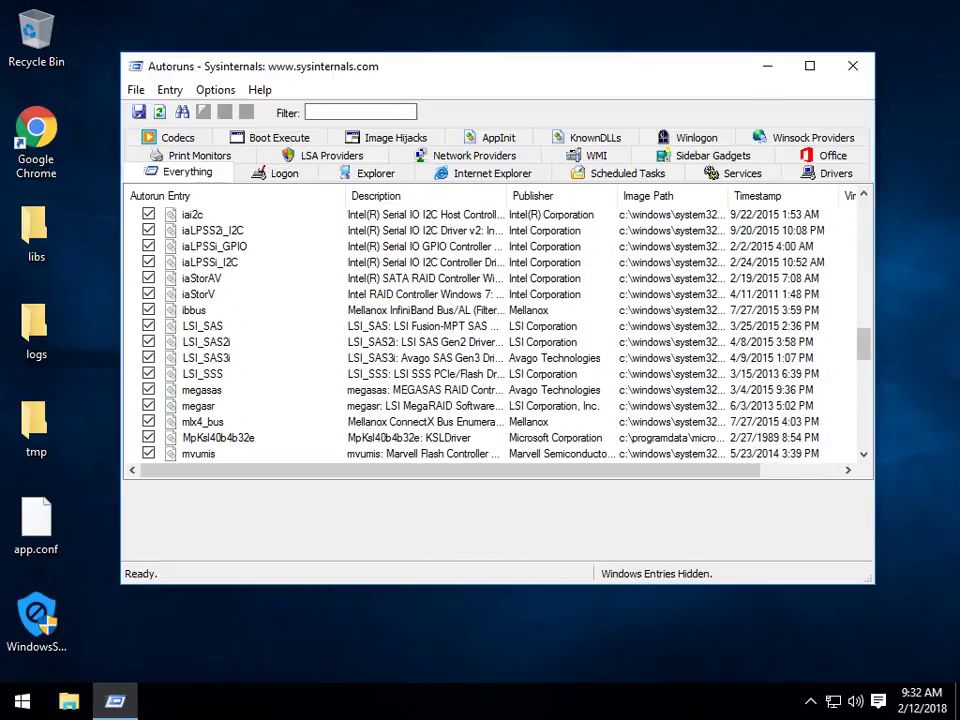
scroll("down", 3)
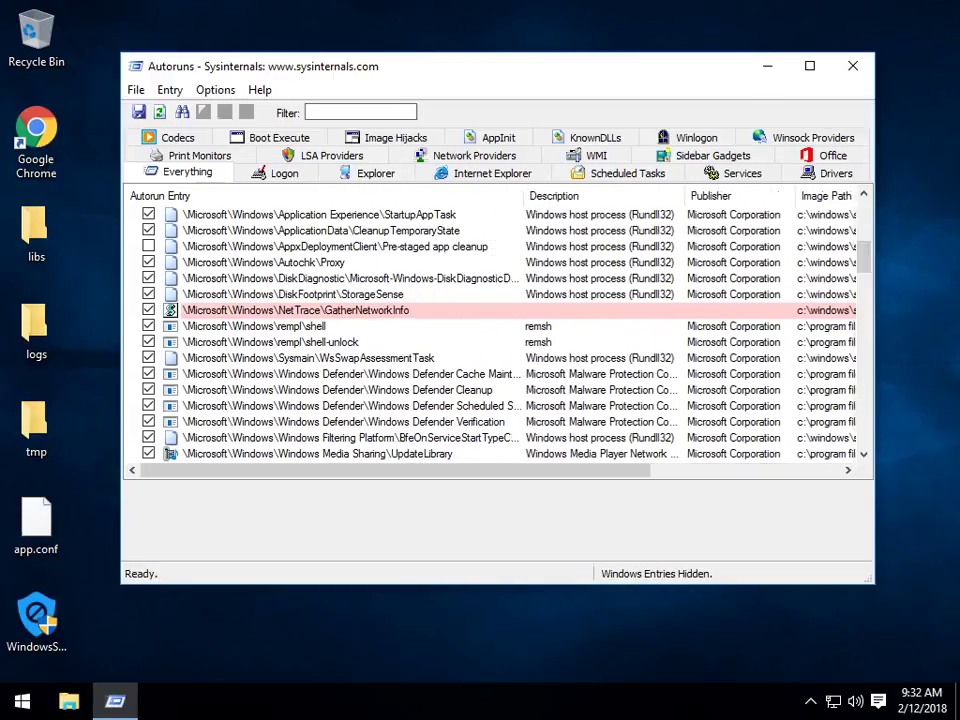
- Search online for gathernetworkinfo.vbs, read the Google results, then close Chrome to return to Autoruns
right_click(296, 310)
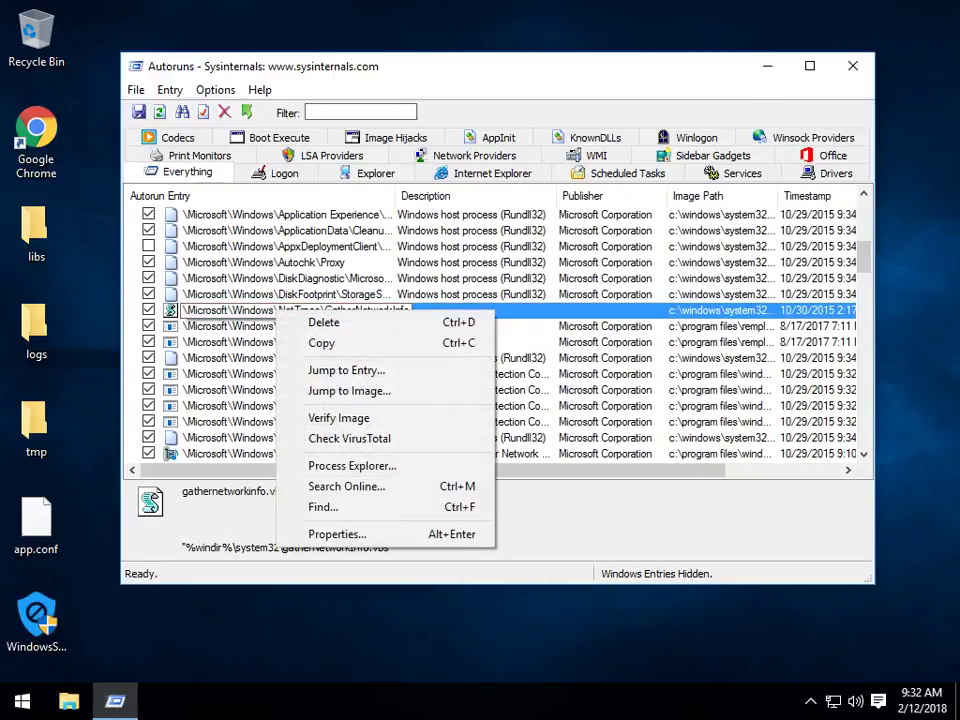
left_click(346, 486)
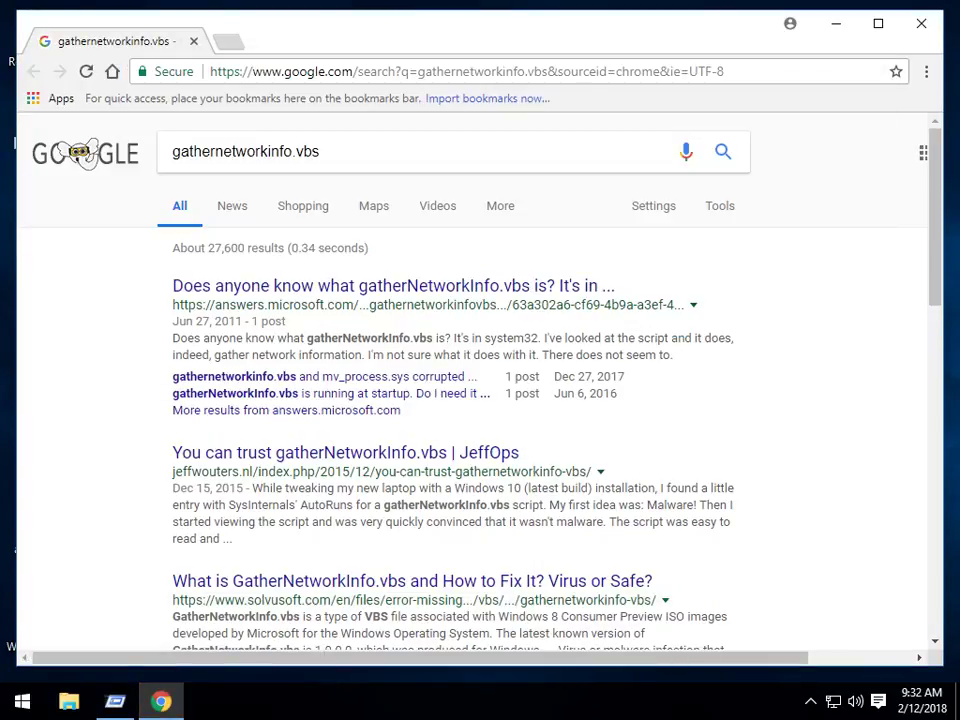
scroll("down", 3)
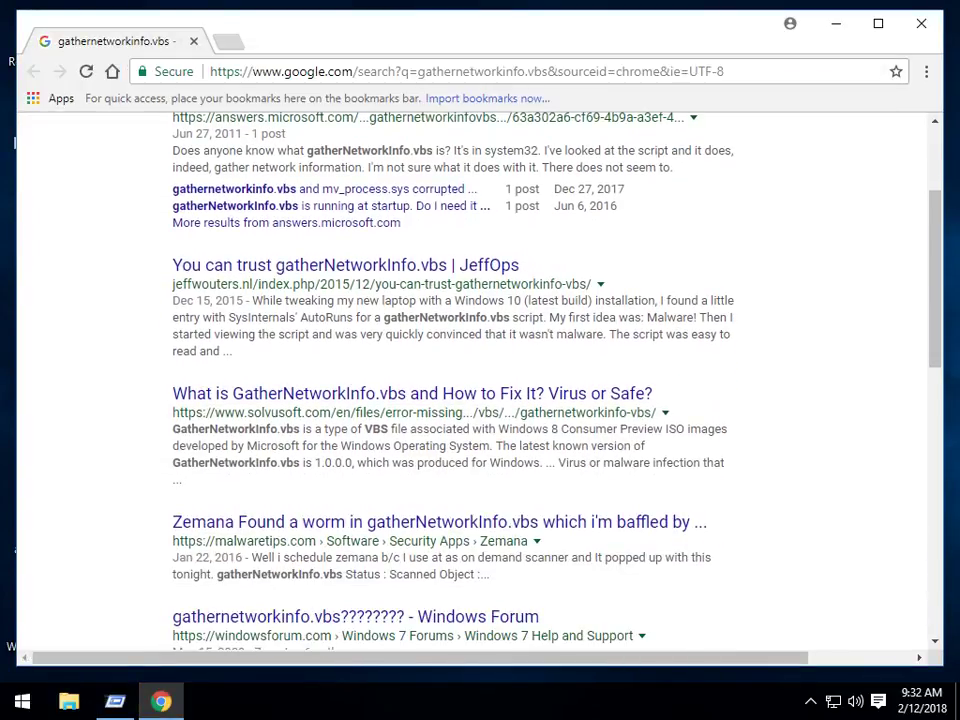
scroll("up", 3)
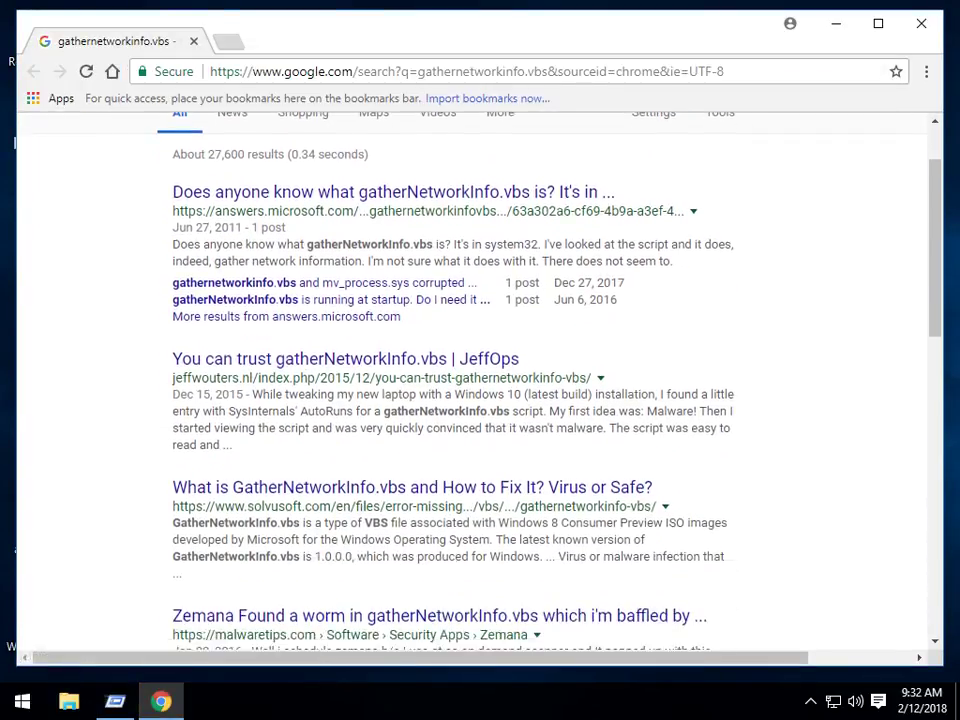
scroll("down", 3)
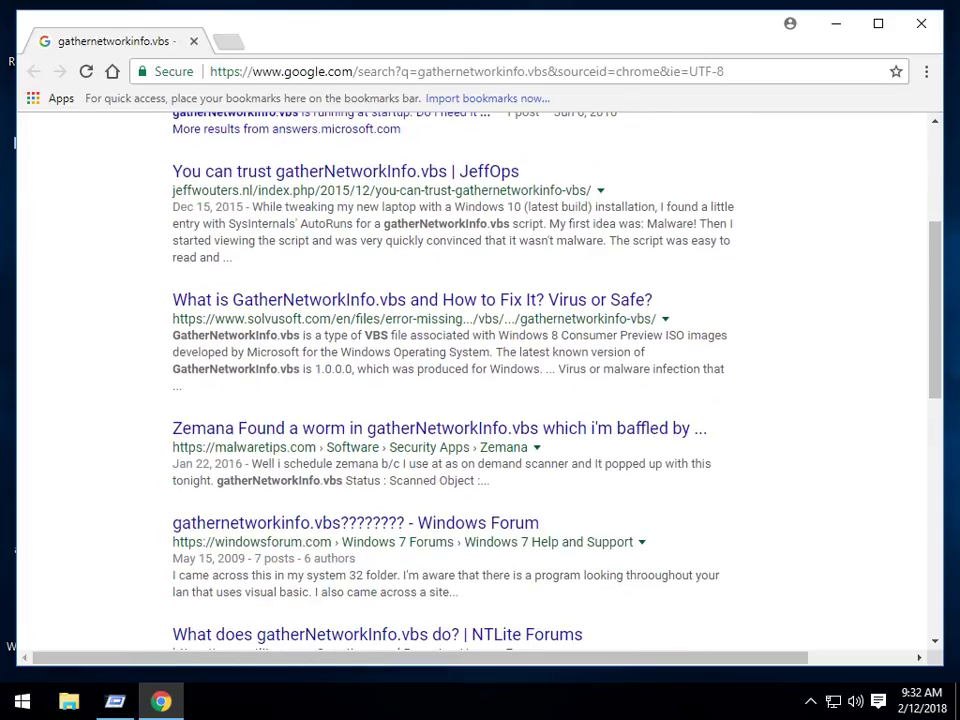
left_click(114, 700)
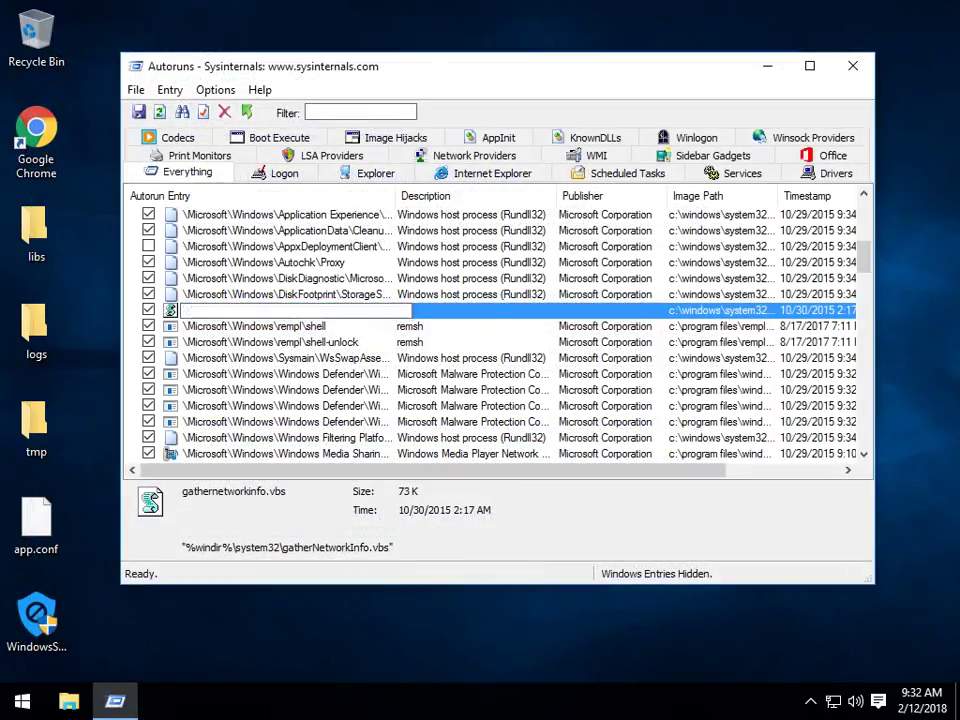
- Close Autoruns and relaunch autoruns.exe with administrator rights
right_click(284, 310)
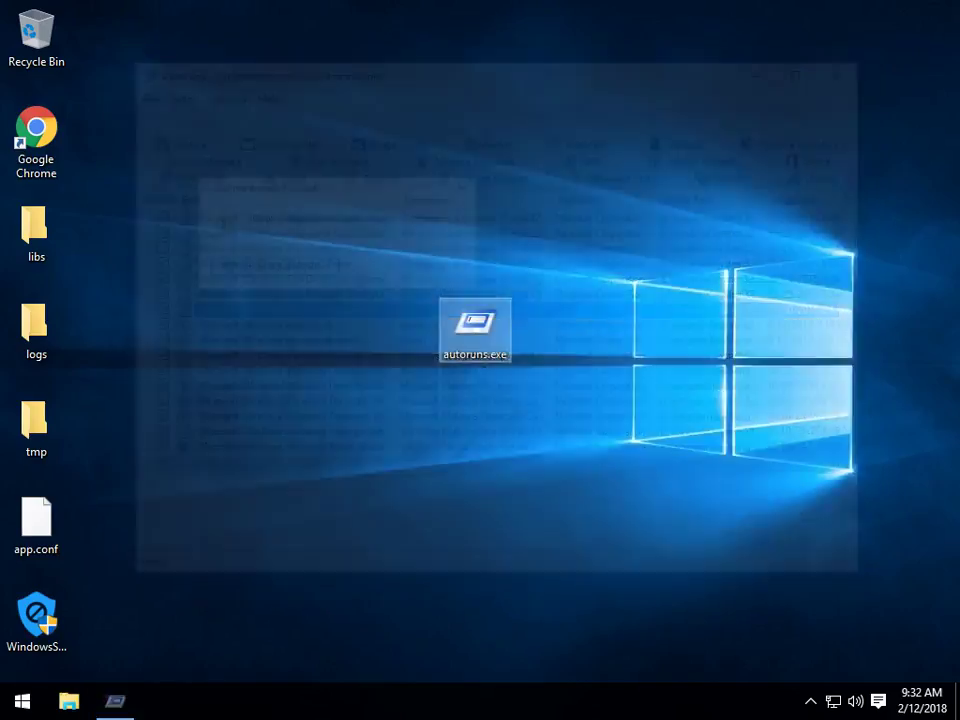
double_click(476, 324)
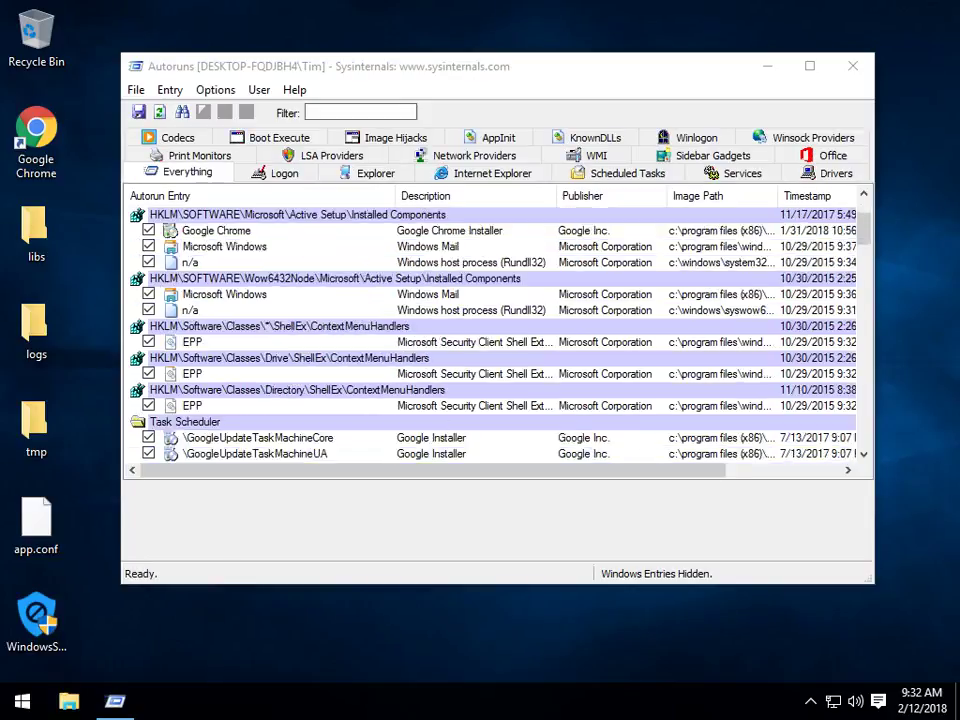
- Uncheck the DiskDiagnosticDataCollector entry under Task Scheduler to disable it
scroll("down", 3)
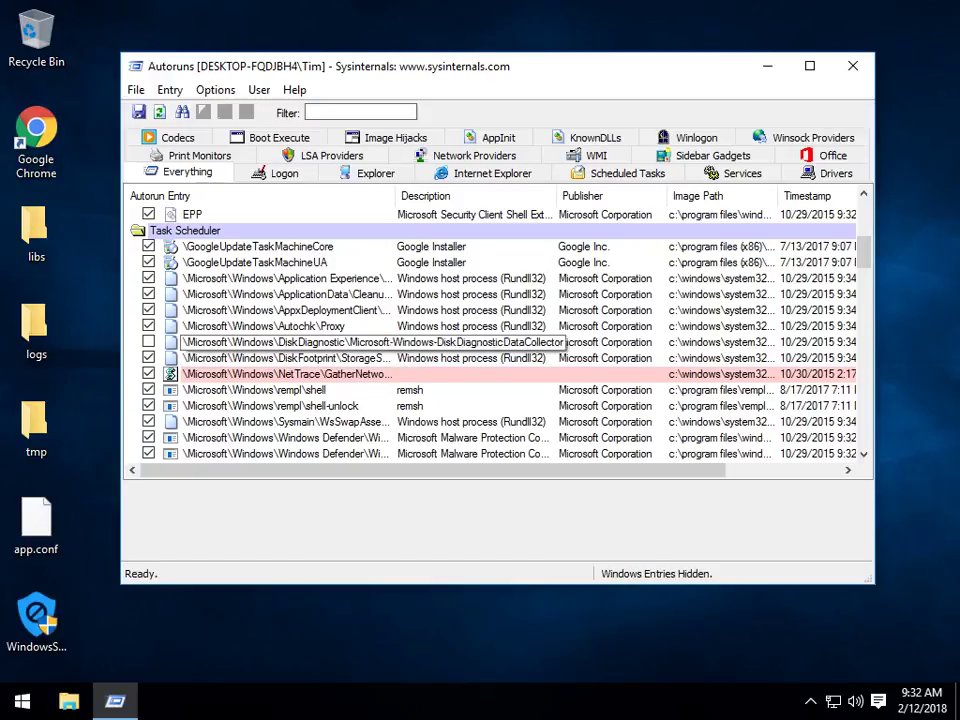
right_click(284, 310)
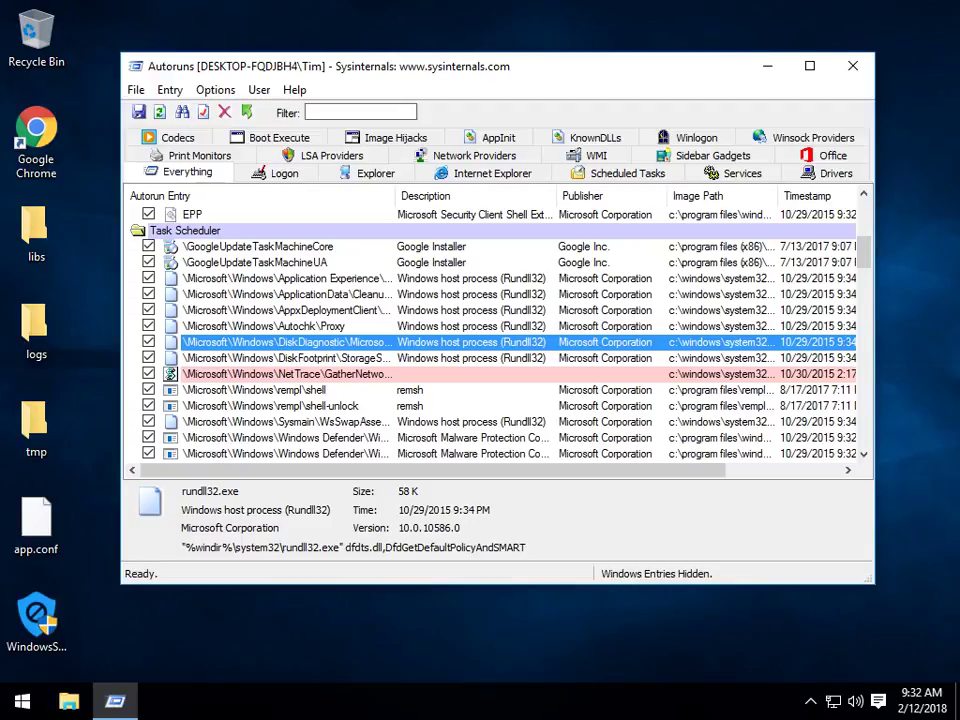
left_click(148, 340)
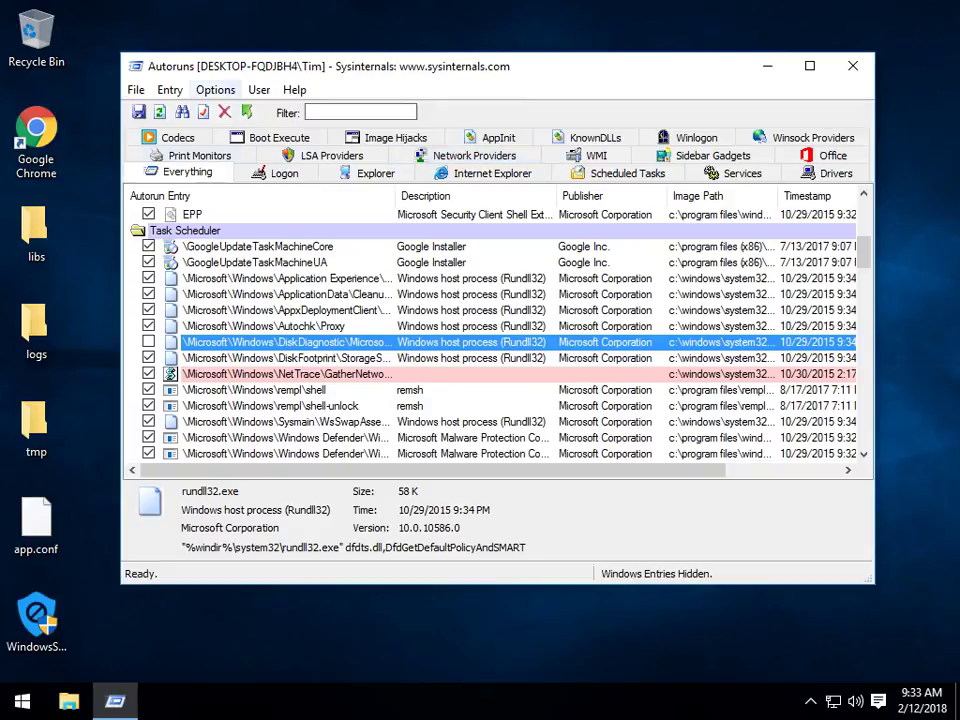
- Show the Explorer entries and then the Drivers list of startup entries
left_click(376, 172)
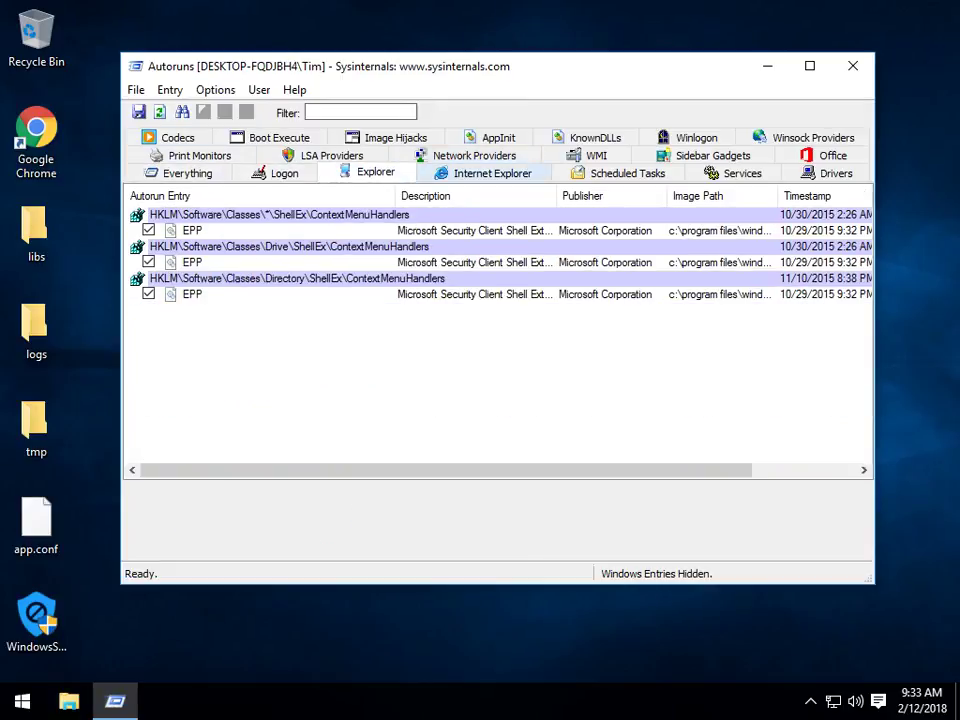
left_click(836, 172)
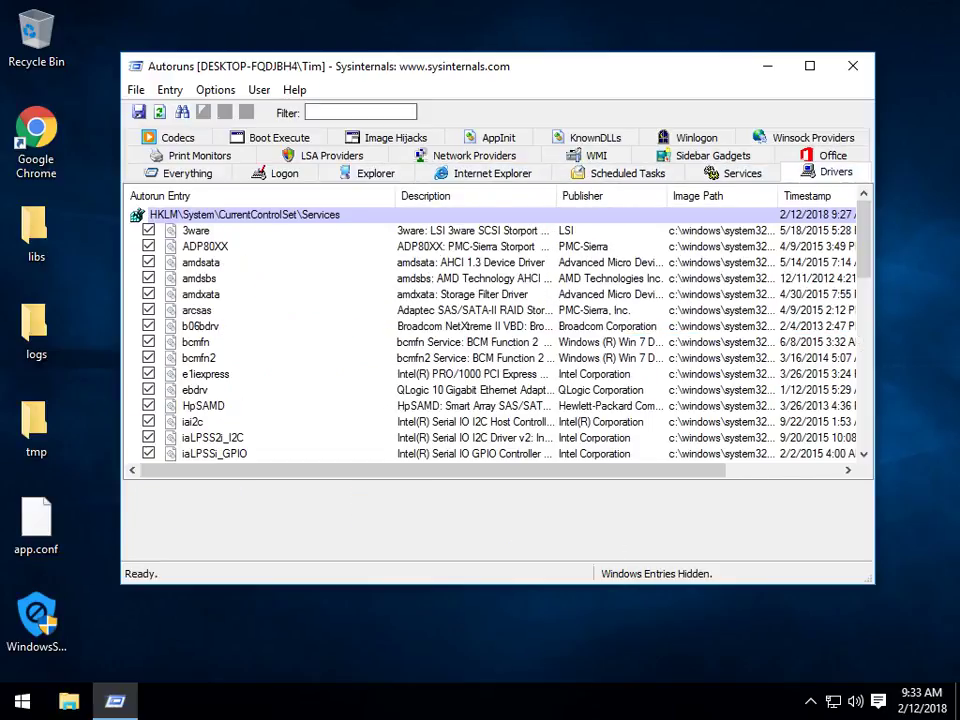